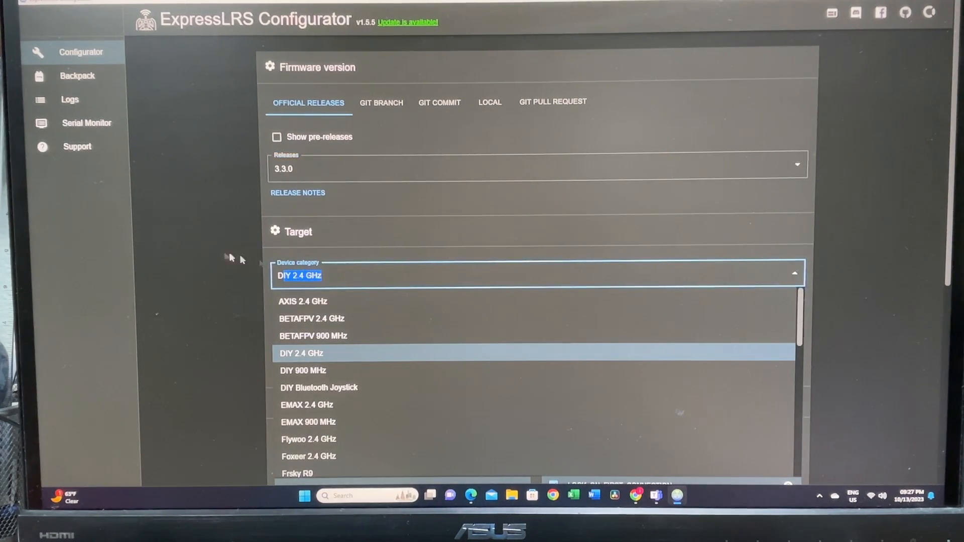
- Choose the DIY 2.4 GHz category, DIY 2400 RX ESP8285 SX1280 device, with UART flashing
click(300, 353)
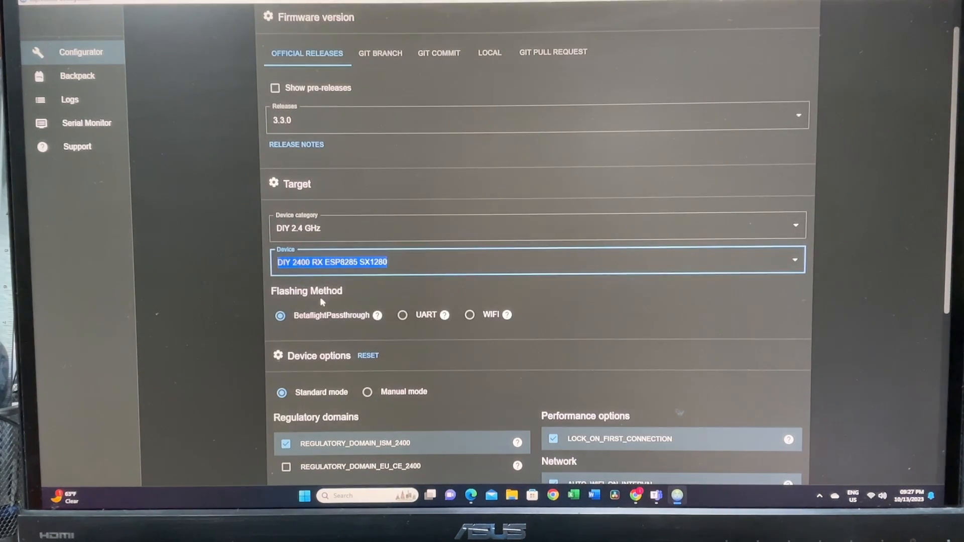
mouse_move(402, 314)
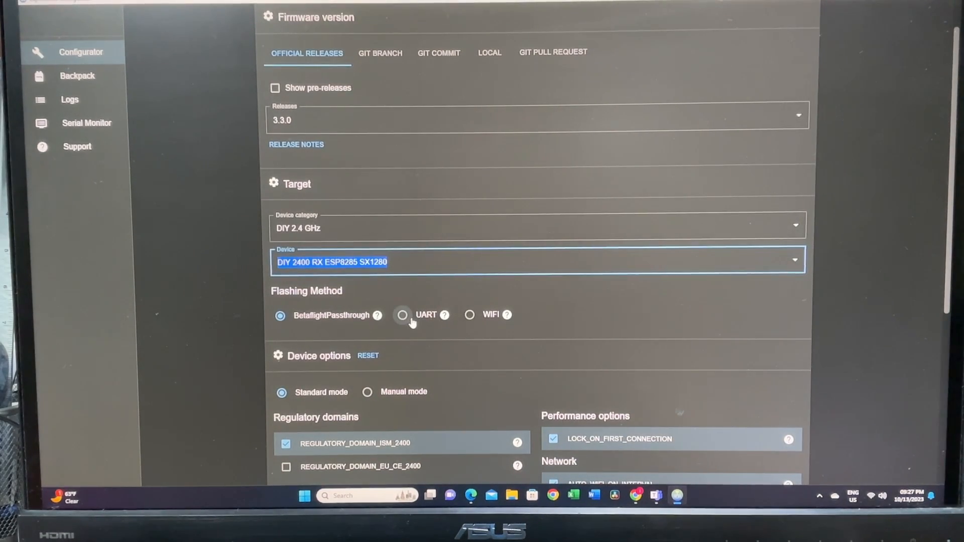
click(402, 314)
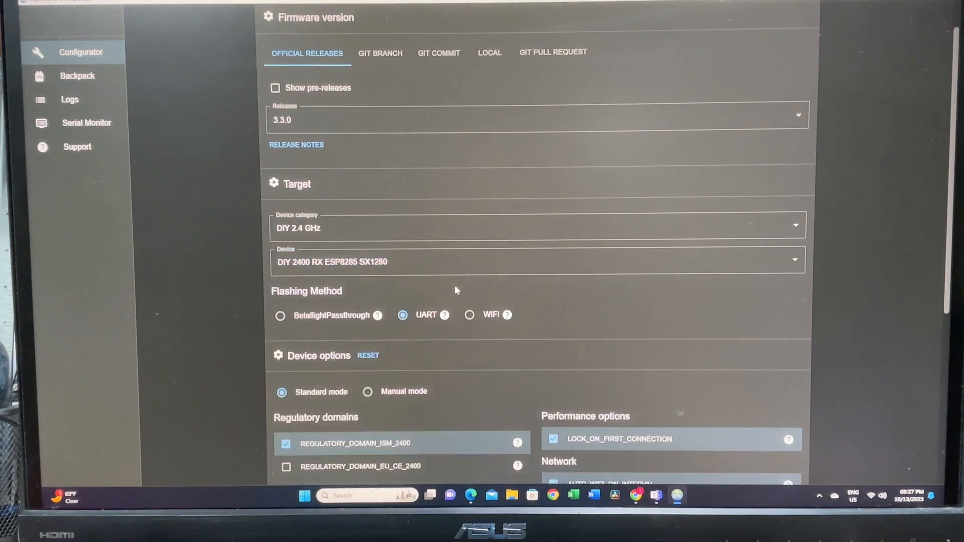
- Select COM3 Silicon Labs as the manual serial device for flashing
scroll(down, 3)
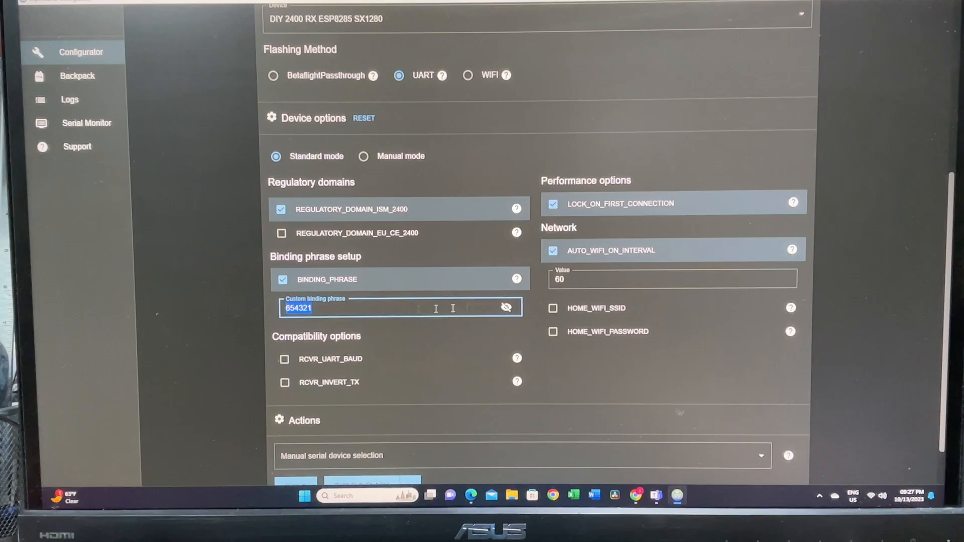
scroll(down, 3)
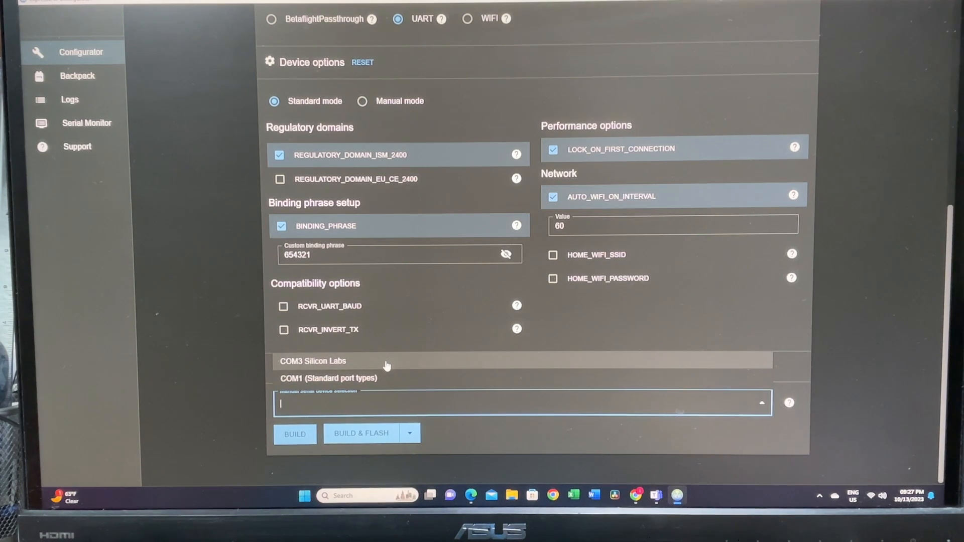
click(313, 361)
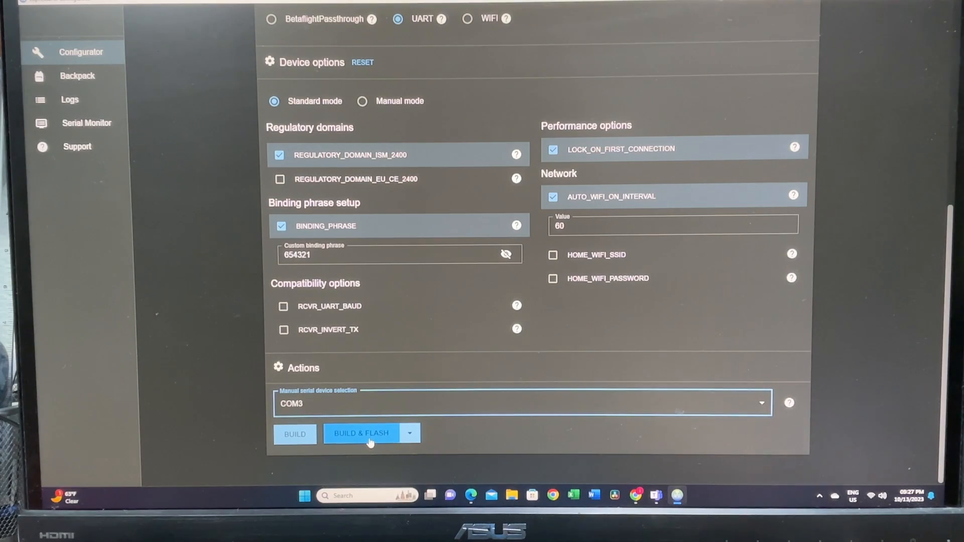
- Build and flash firmware 3.3.0 to the receiver until SUCCESS
click(360, 434)
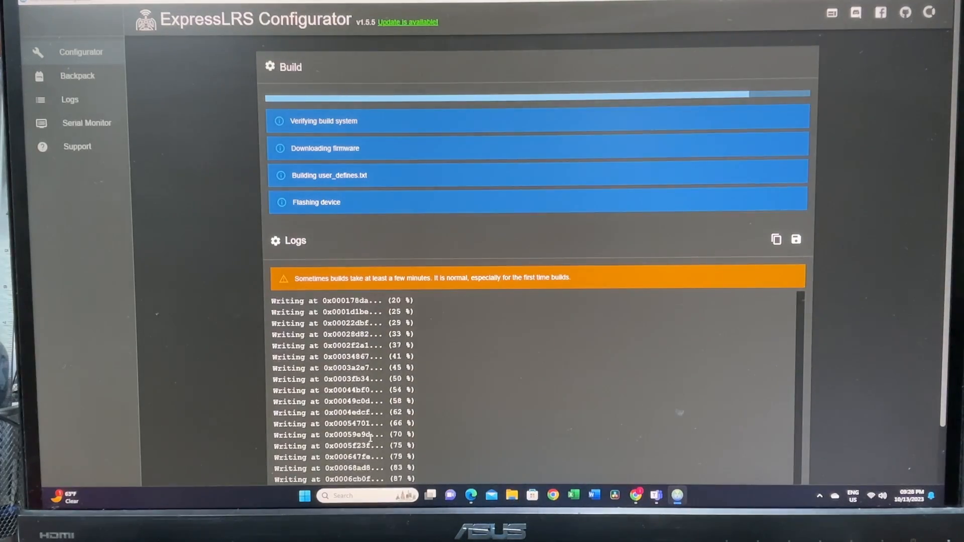
scroll(down, 3)
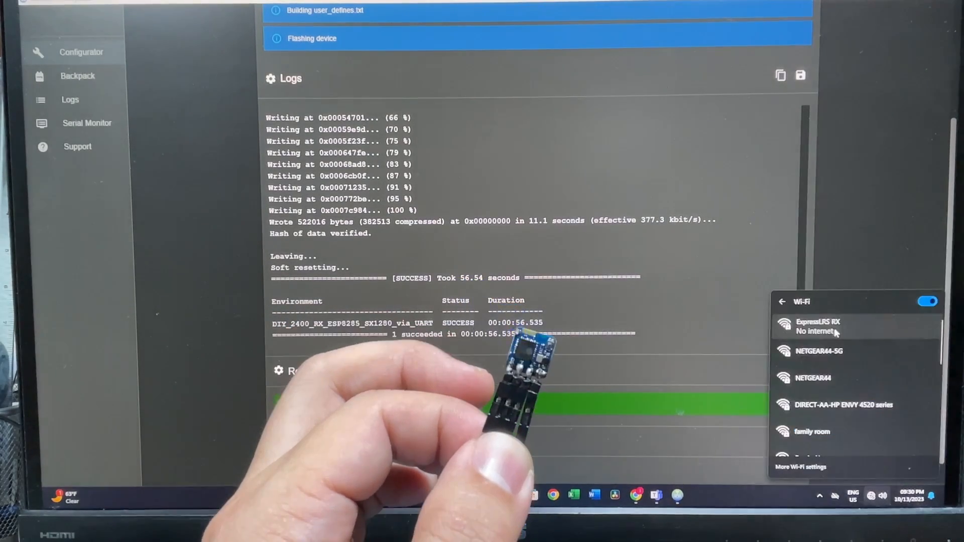
- Join the ExpressLRS RX Wi-Fi hotspot and browse to the receiver at 10.0.0.1
click(836, 325)
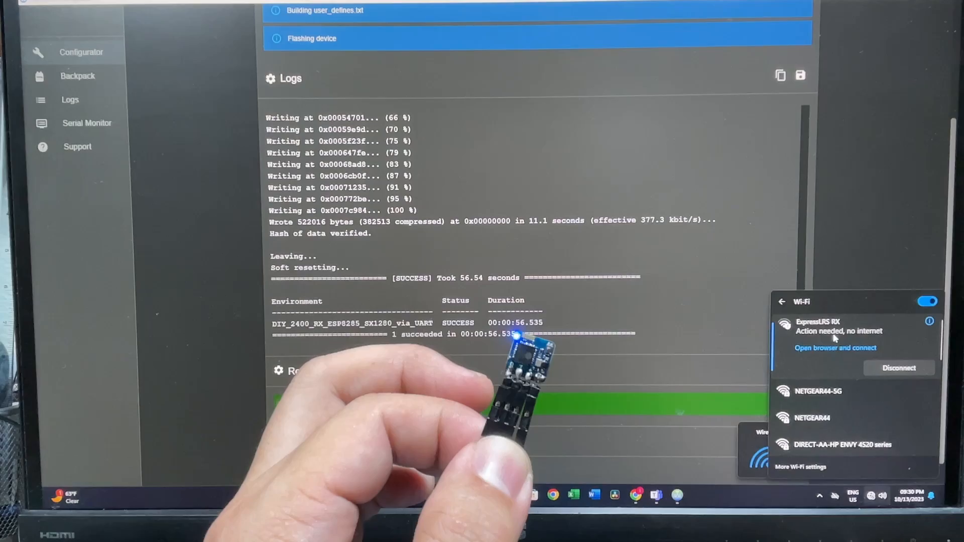
click(834, 348)
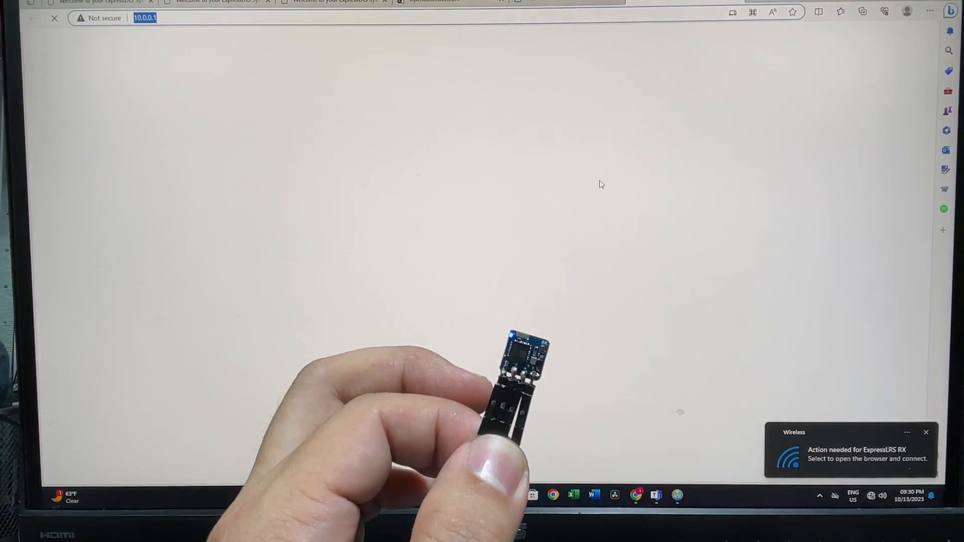